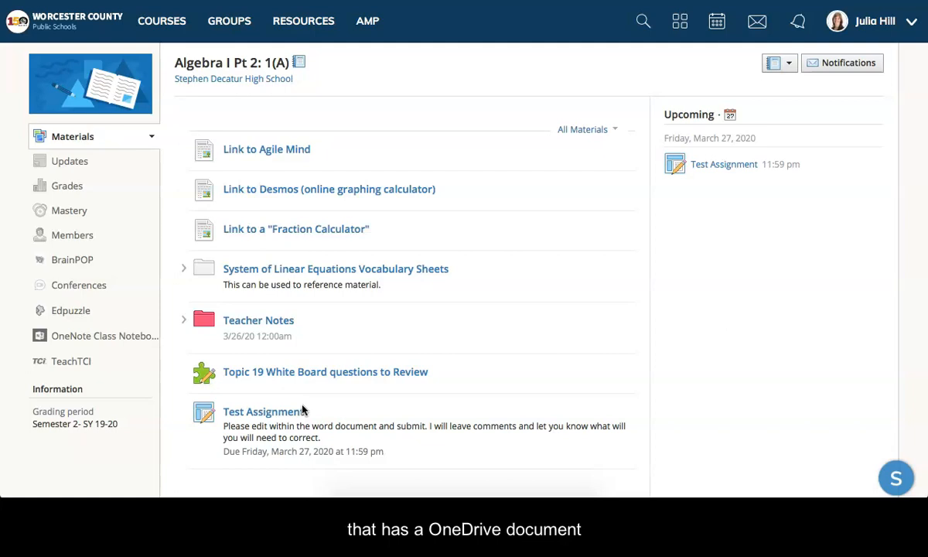
pyautogui.moveTo(291, 414)
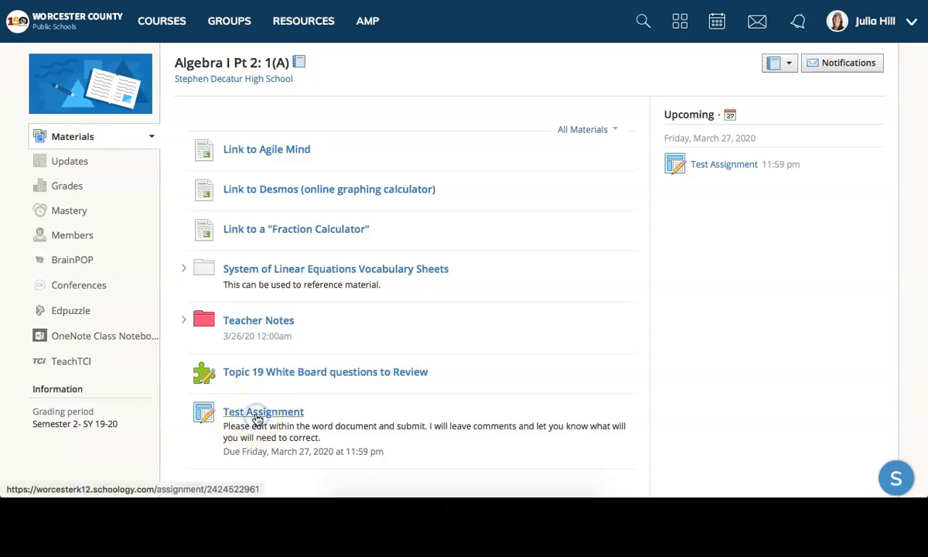
# Open Test Assignment from the Algebra I course Materials page
pyautogui.click(263, 412)
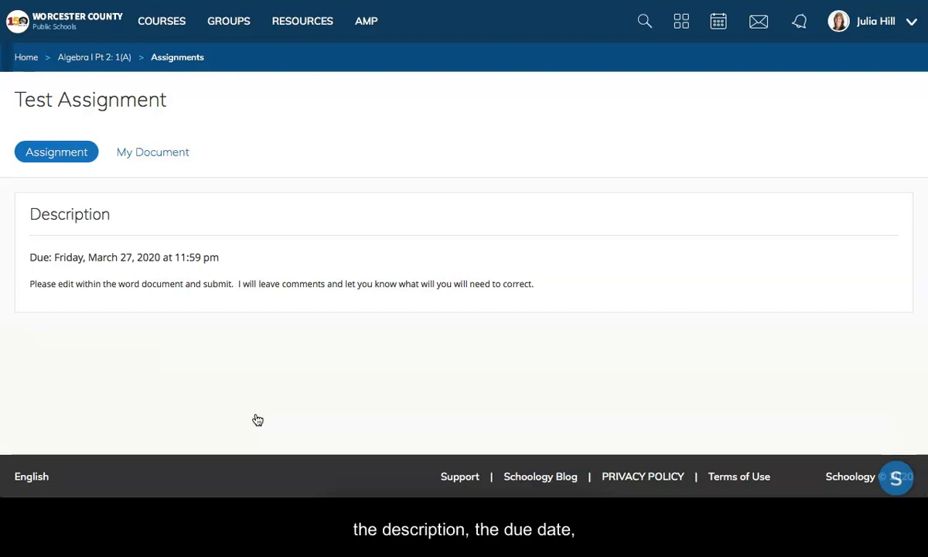
pyautogui.moveTo(152, 152)
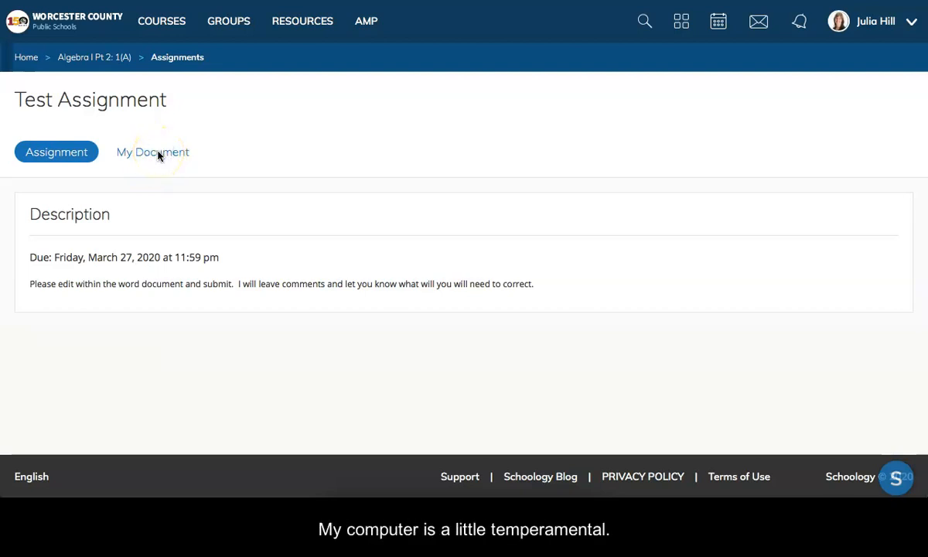
# Switch to the My Document view to preview the student's Word document
pyautogui.click(152, 152)
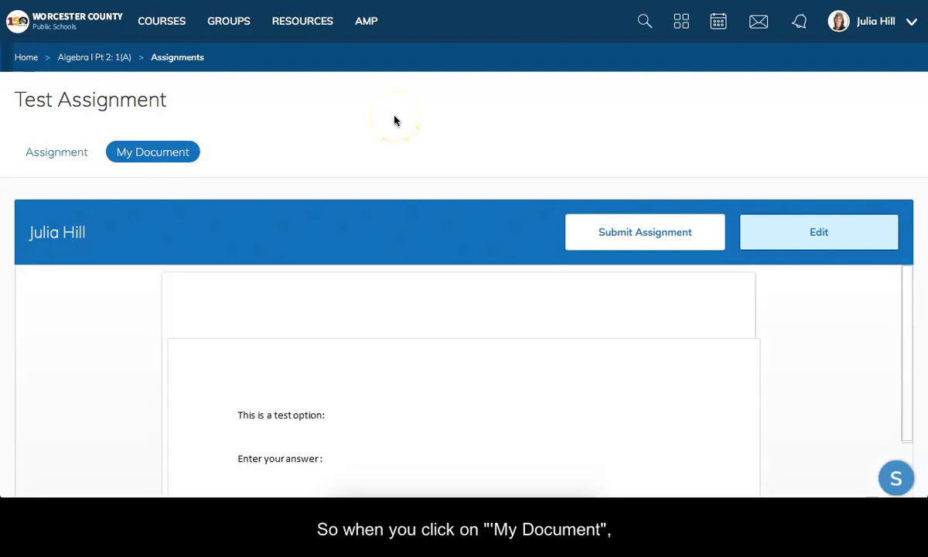
pyautogui.scroll(3)
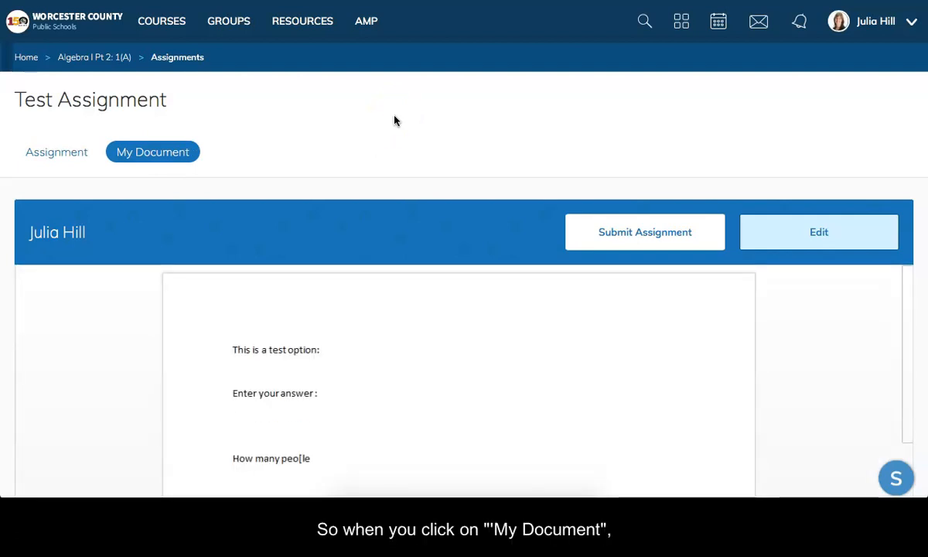
pyautogui.moveTo(312, 380)
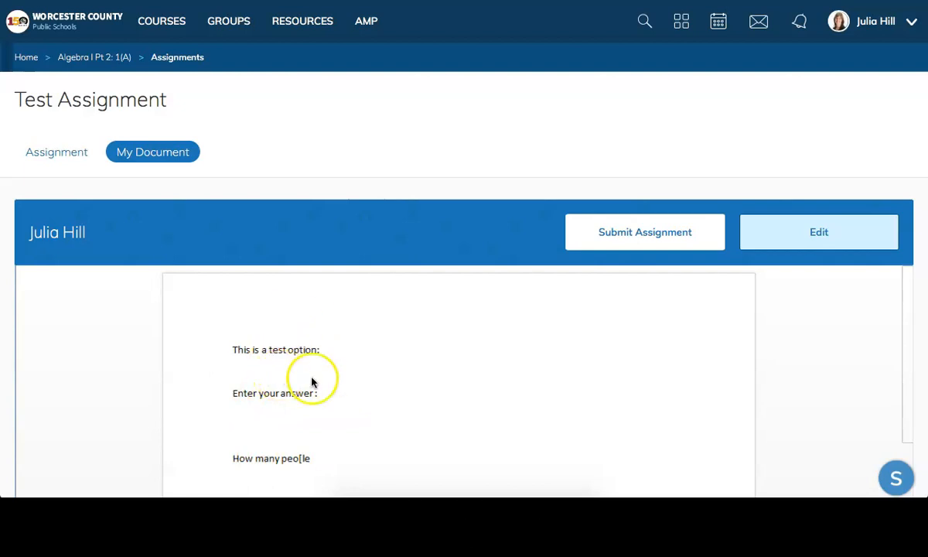
pyautogui.moveTo(379, 390)
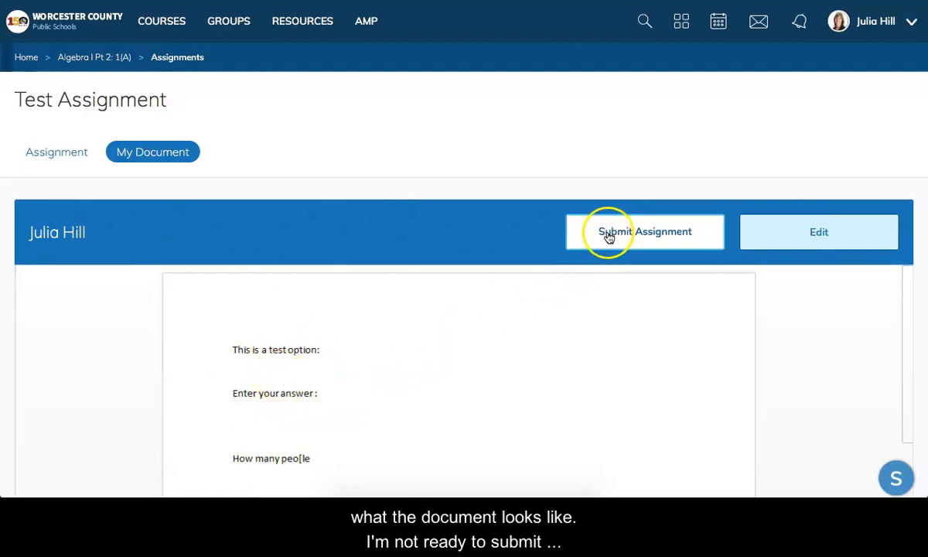
pyautogui.moveTo(573, 337)
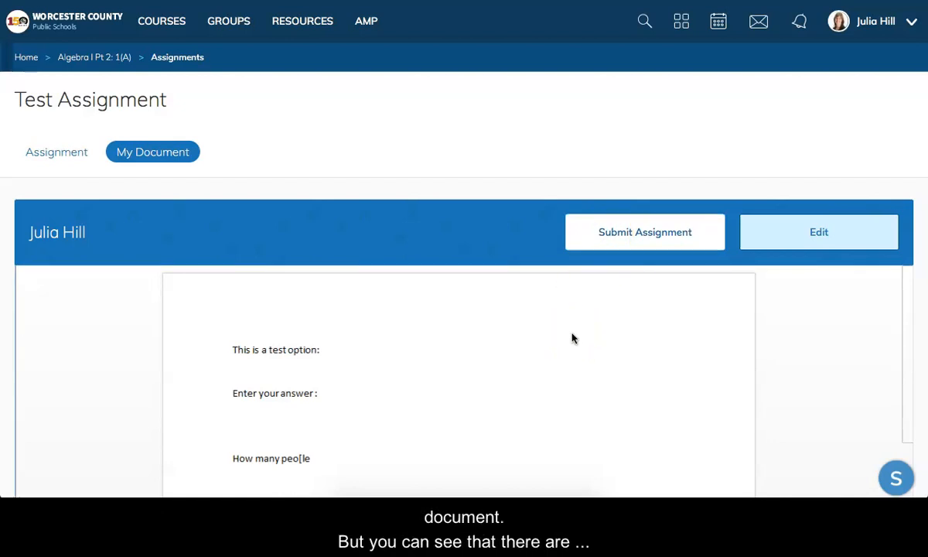
pyautogui.moveTo(318, 371)
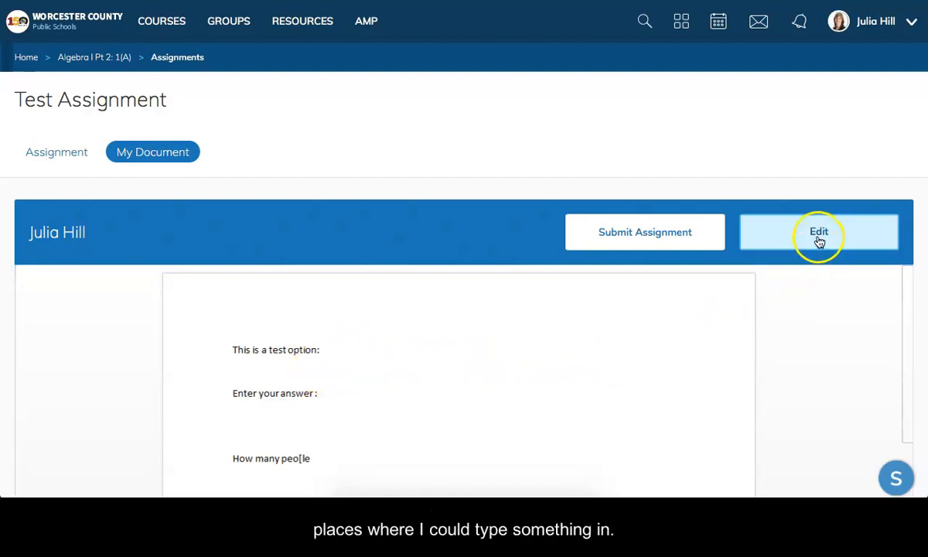
# Open the assignment document in Word for the web via Edit
pyautogui.click(818, 232)
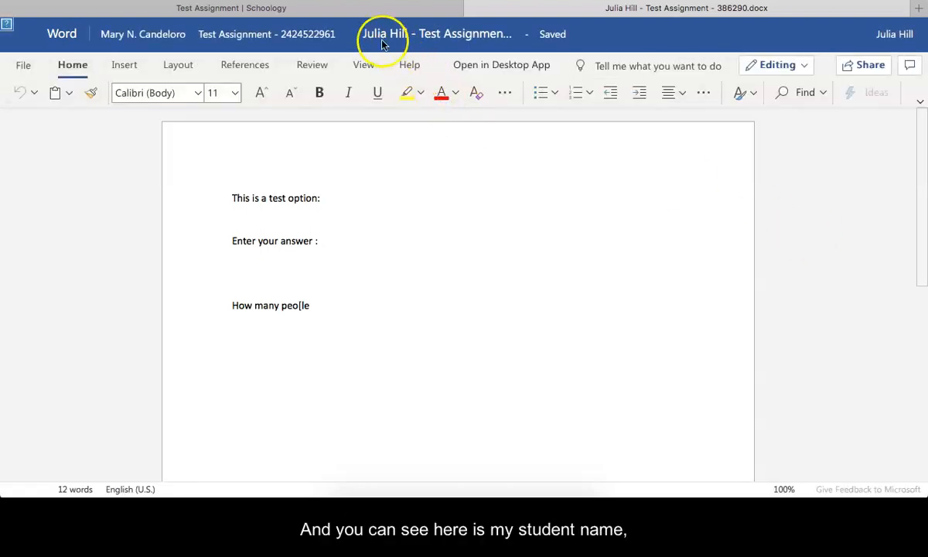
pyautogui.moveTo(394, 22)
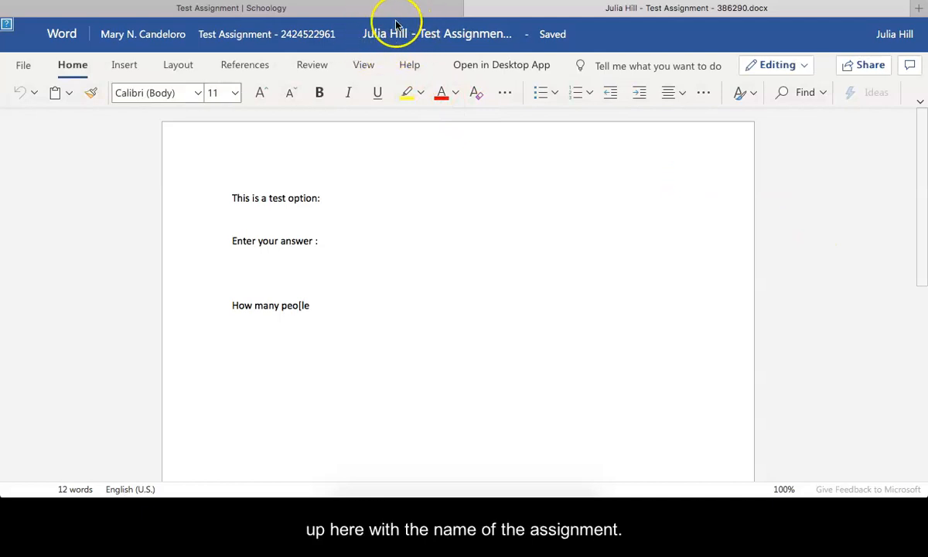
pyautogui.moveTo(475, 49)
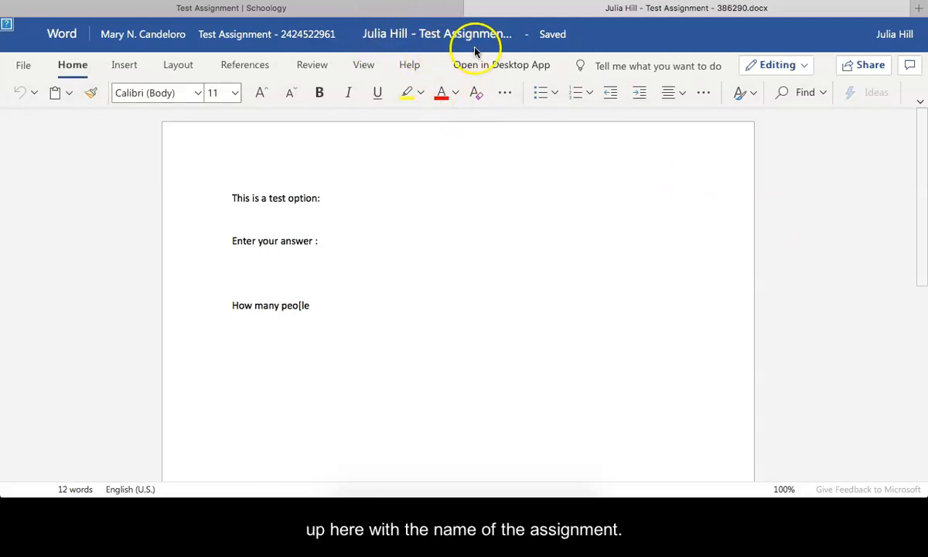
pyautogui.moveTo(475, 49)
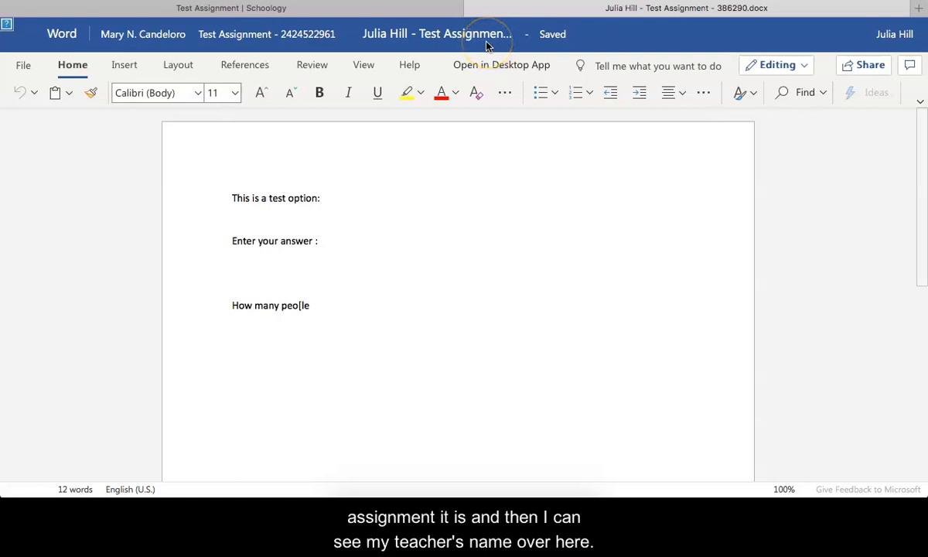
pyautogui.moveTo(185, 34)
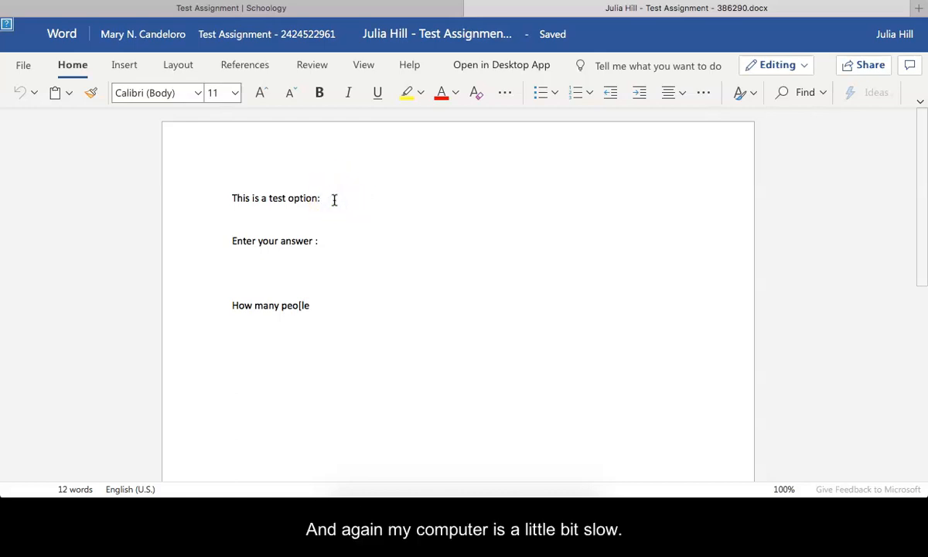
# Answer the test option with 'Okay.' and the answer line with 'I have no answers.'
pyautogui.click(320, 198)
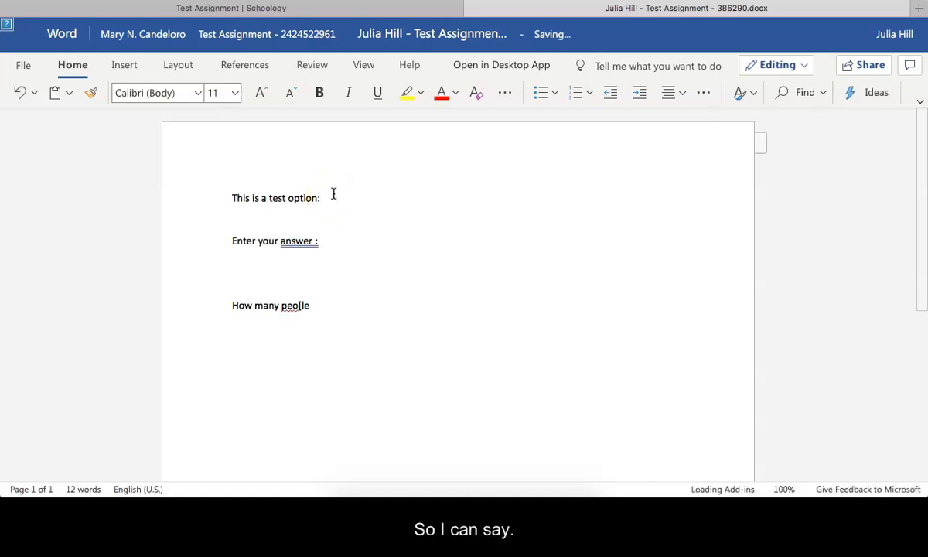
pyautogui.write('Okay.')
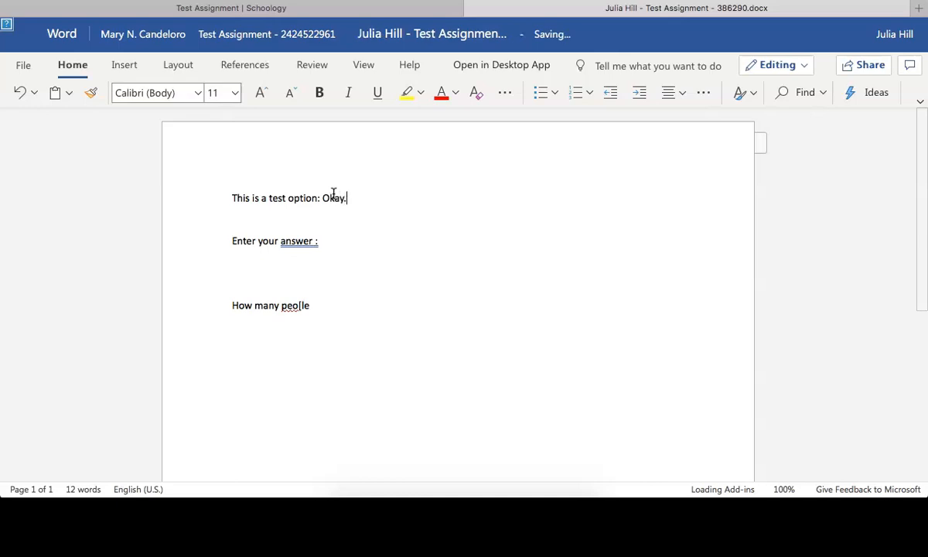
pyautogui.write('I')
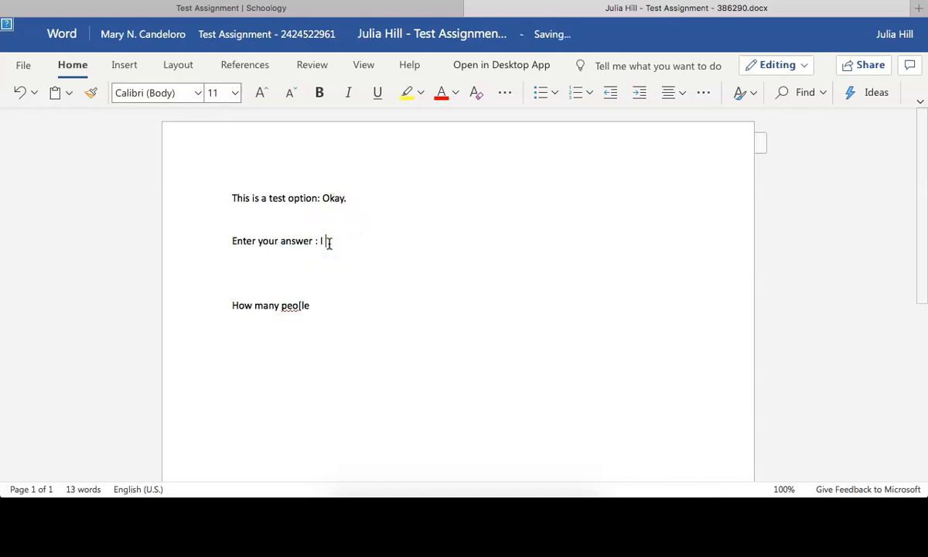
pyautogui.write('have not a')
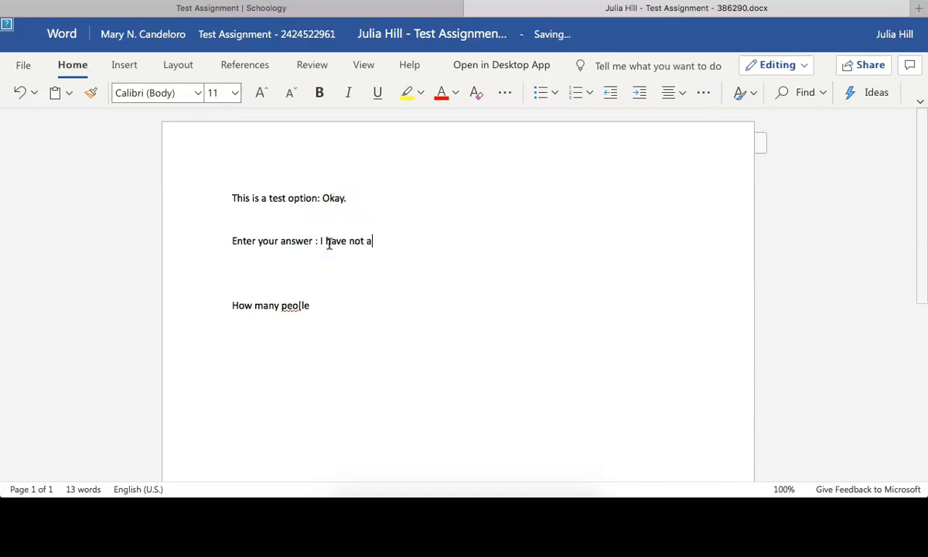
pyautogui.write('o answers.')
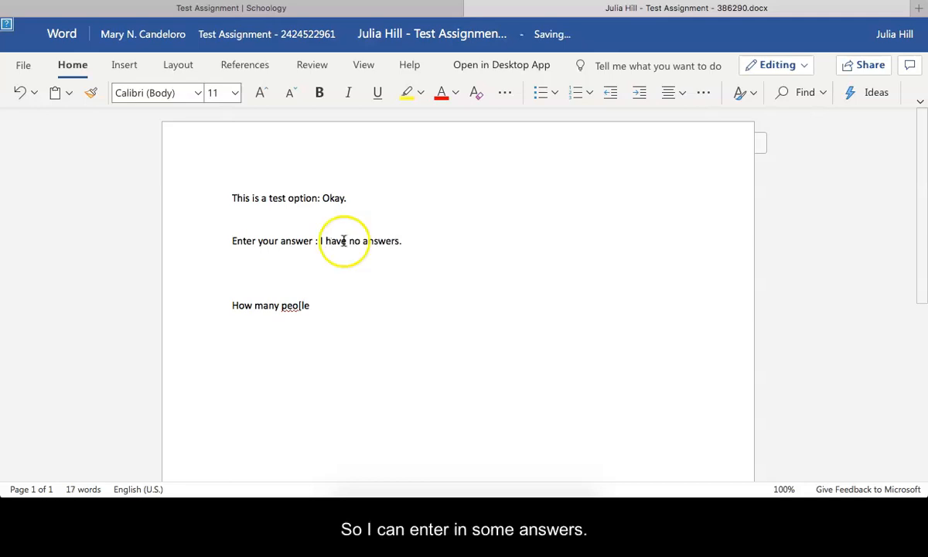
pyautogui.click(313, 305)
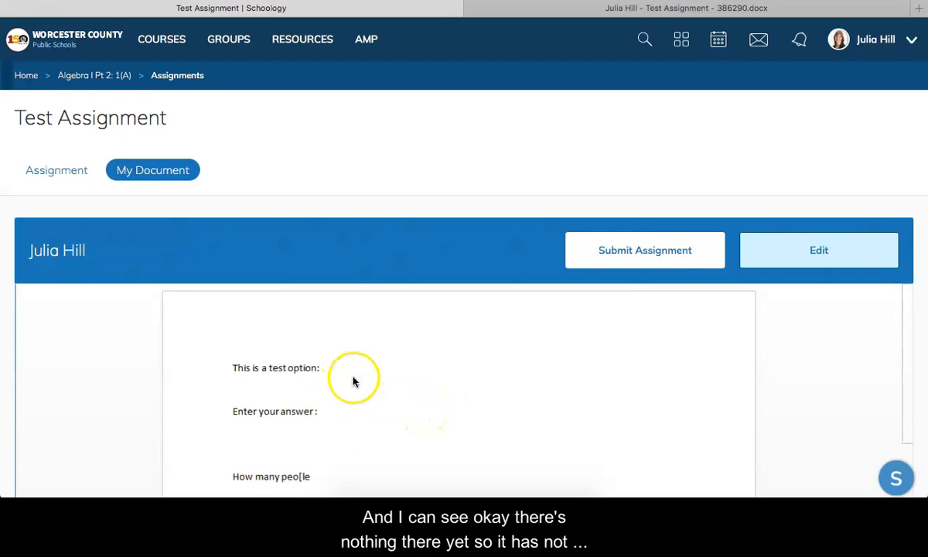
pyautogui.moveTo(325, 401)
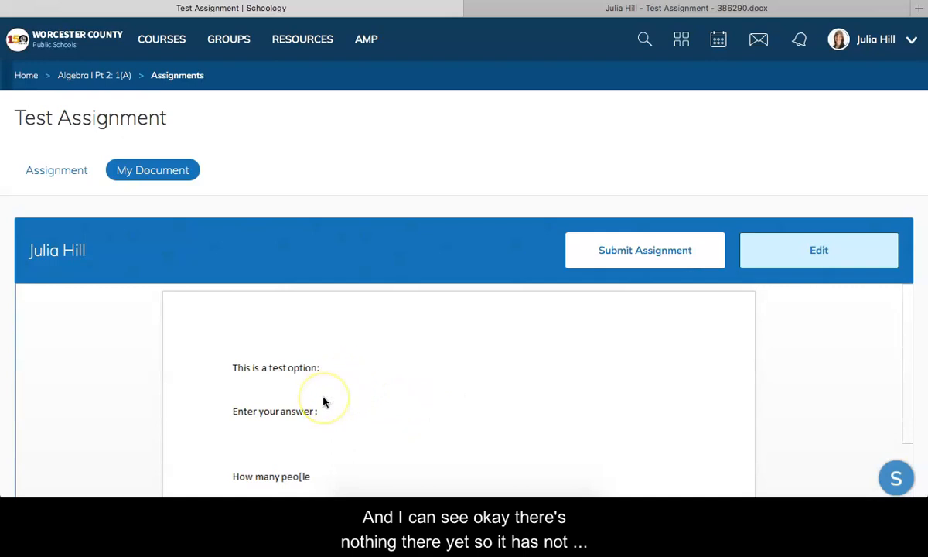
pyautogui.moveTo(323, 402)
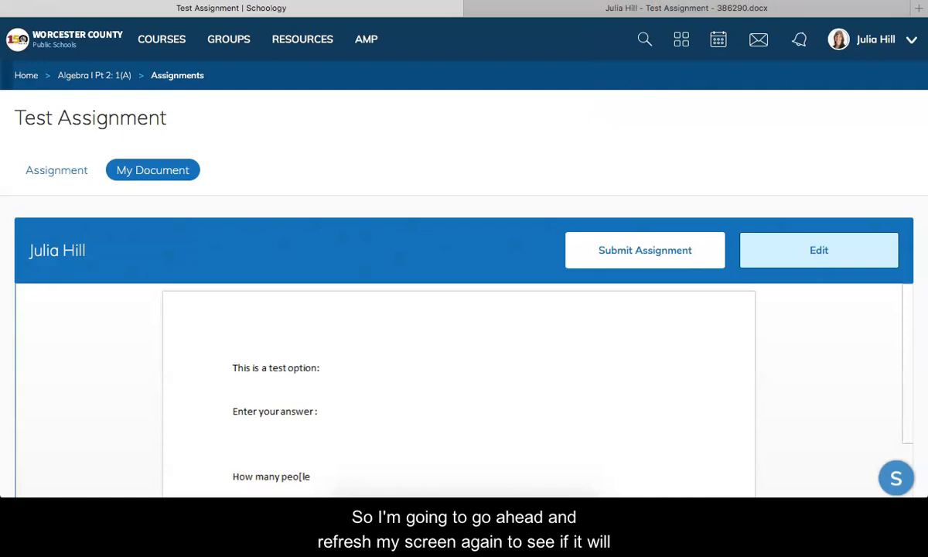
# Reload the Schoology page so the preview shows 'Okay.' and 'I have no answers.'
pyautogui.press('F5')
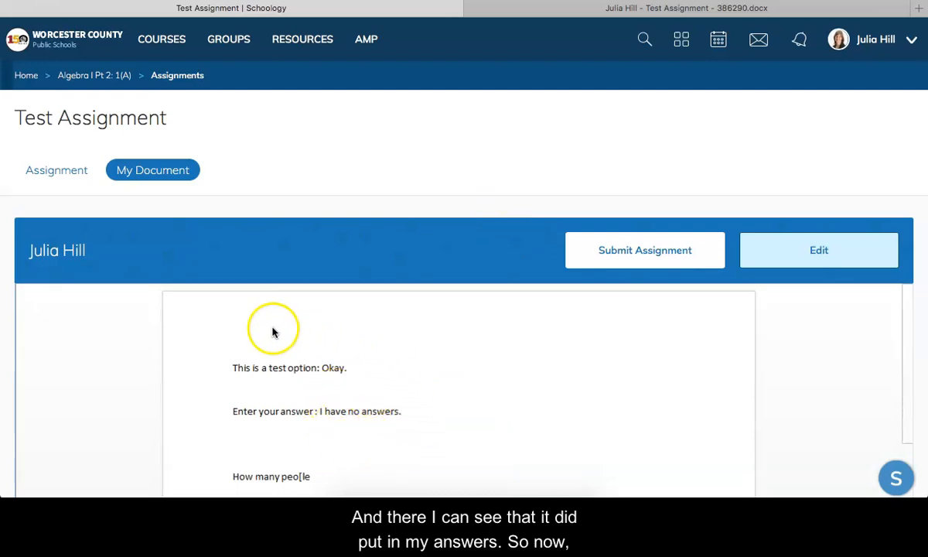
pyautogui.moveTo(433, 399)
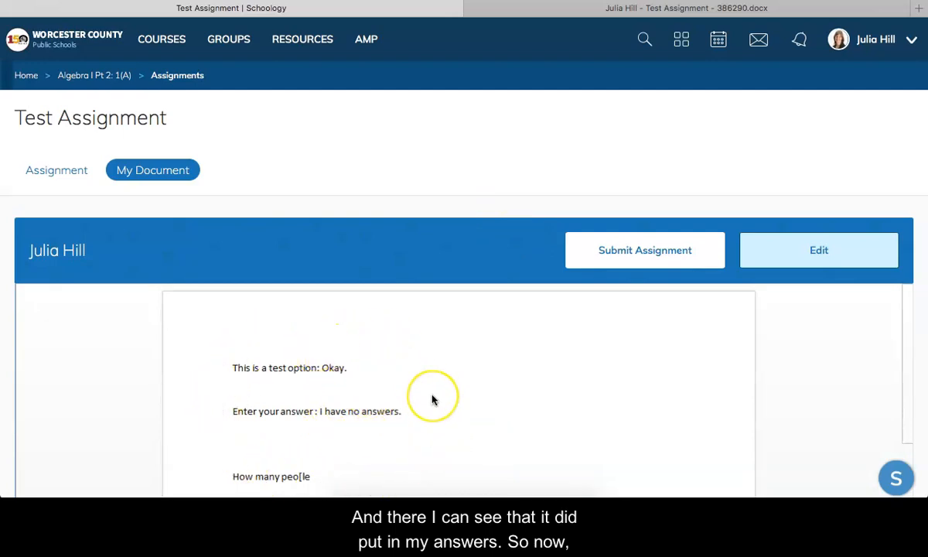
pyautogui.moveTo(433, 399)
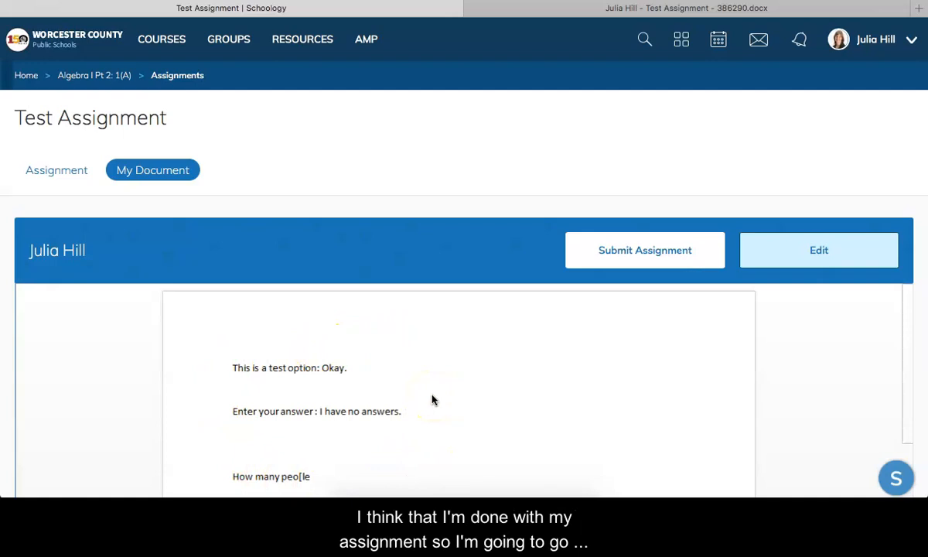
pyautogui.moveTo(637, 266)
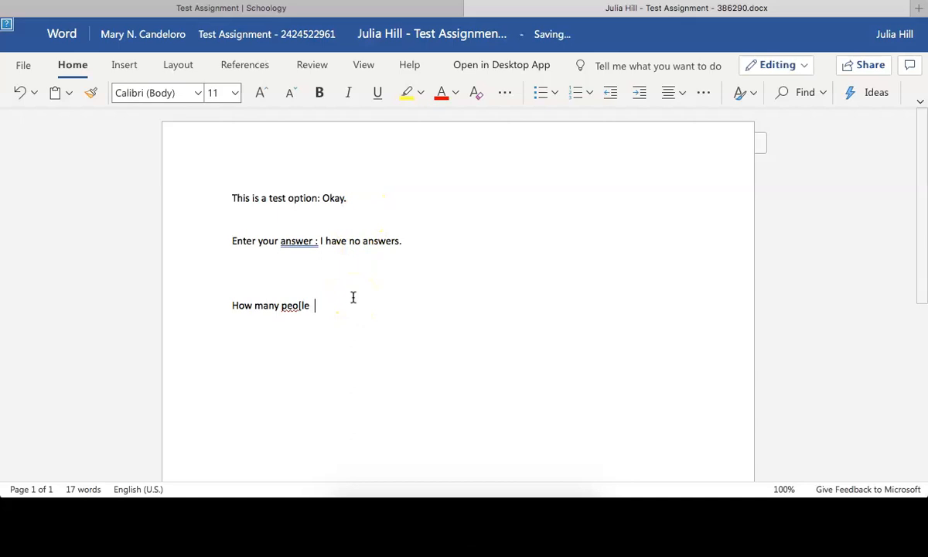
# Type 'There are 7 people.' after the How many people question
pyautogui.write('There are 7')
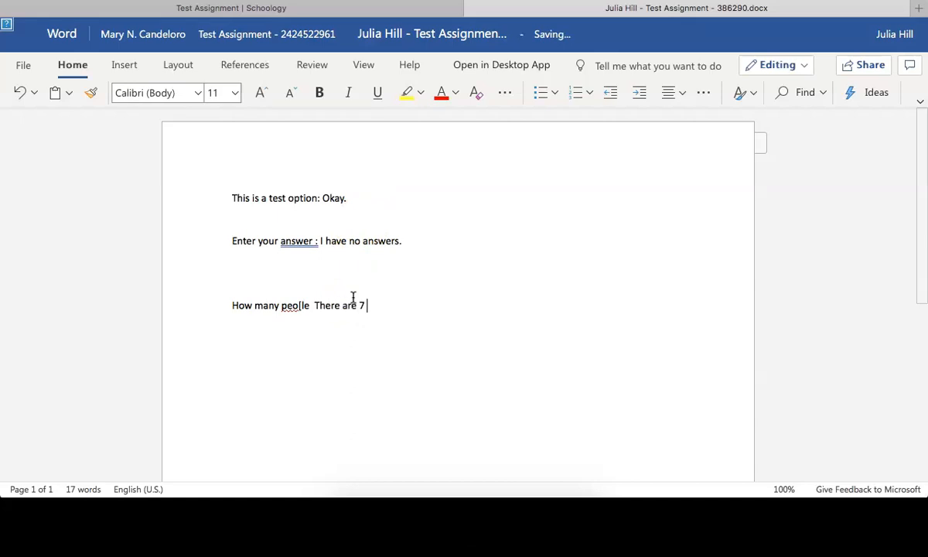
pyautogui.write('people')
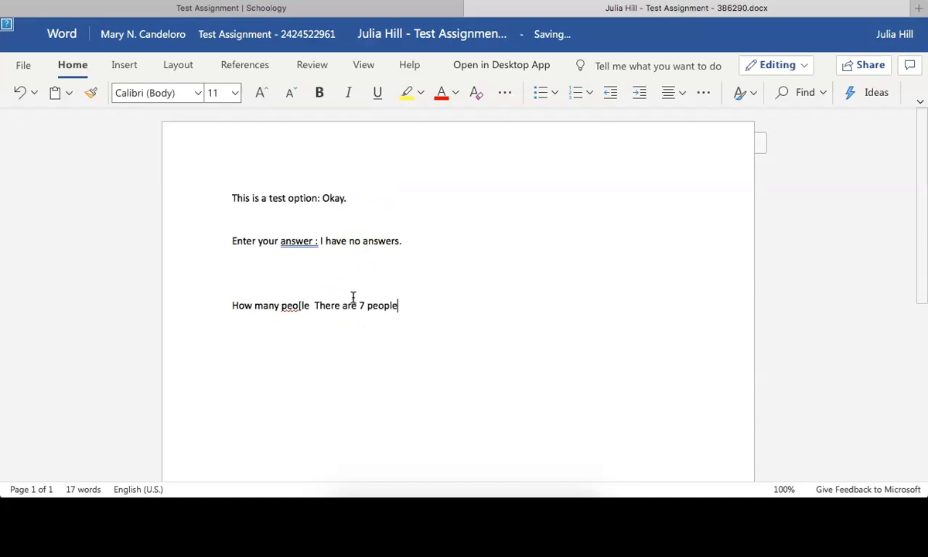
pyautogui.write('.')
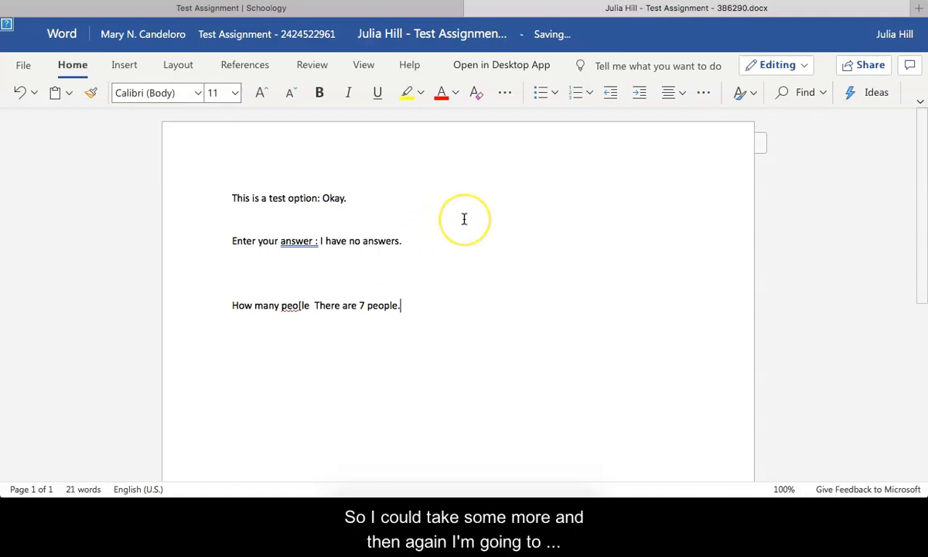
pyautogui.moveTo(572, 48)
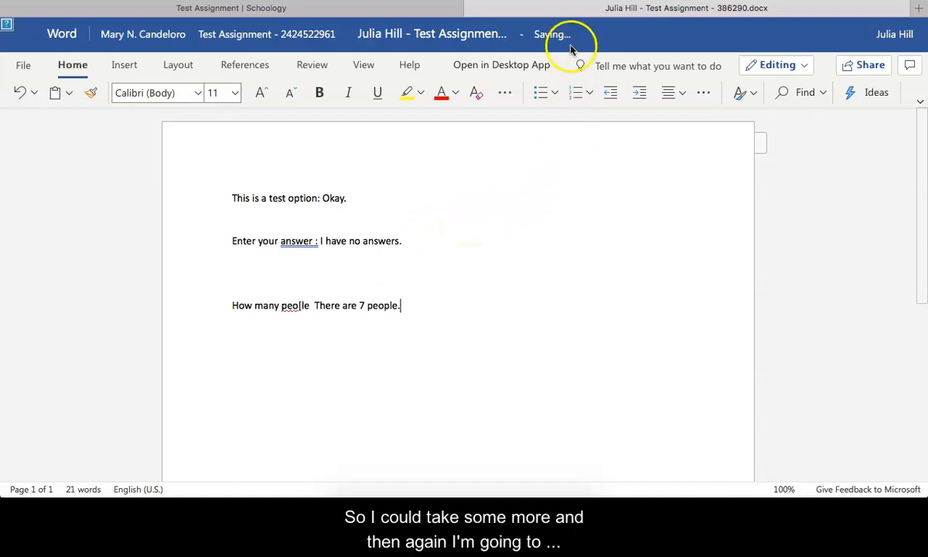
pyautogui.moveTo(534, 39)
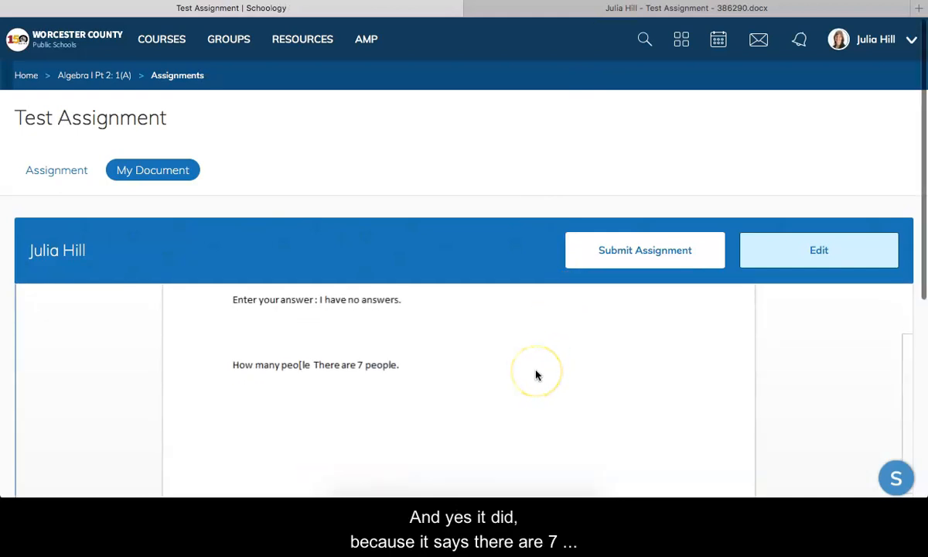
pyautogui.moveTo(466, 372)
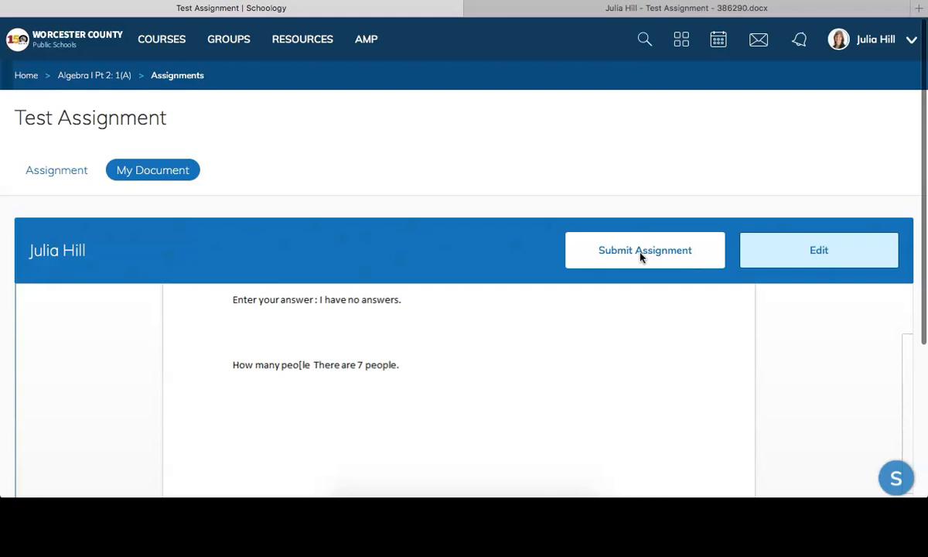
# Scroll the My Document preview to confirm 'There are 7 people.' appears
pyautogui.scroll(3)
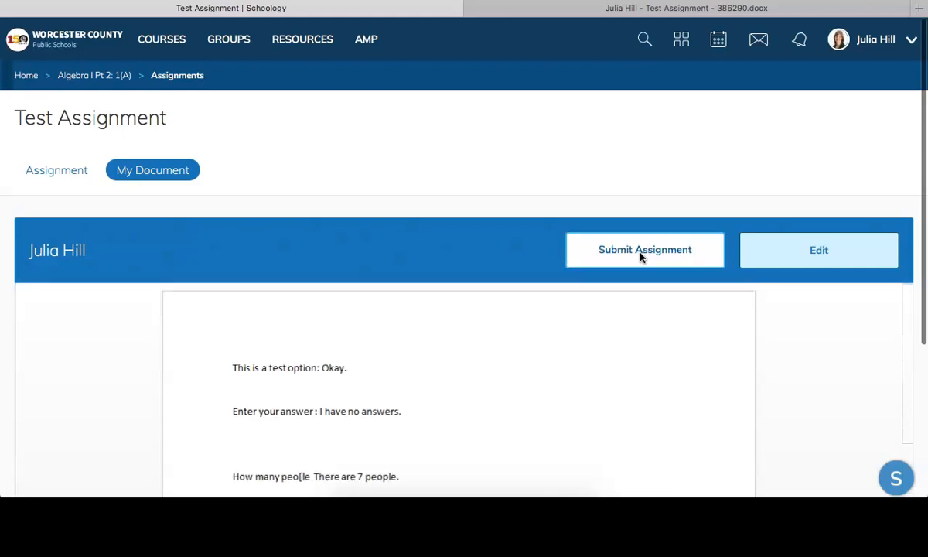
# Submit Test Assignment, confirming with 'Yes, submit' and finishing with Done
pyautogui.click(644, 249)
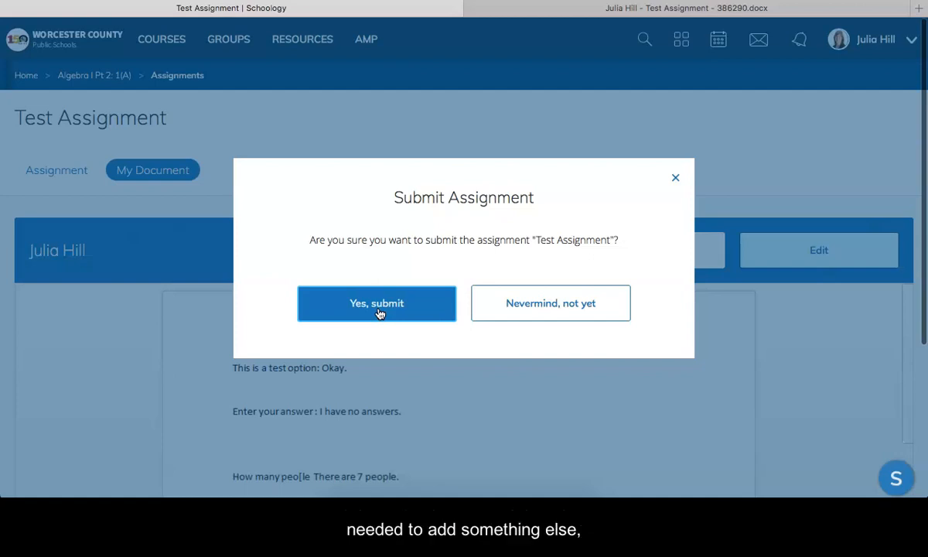
pyautogui.moveTo(529, 301)
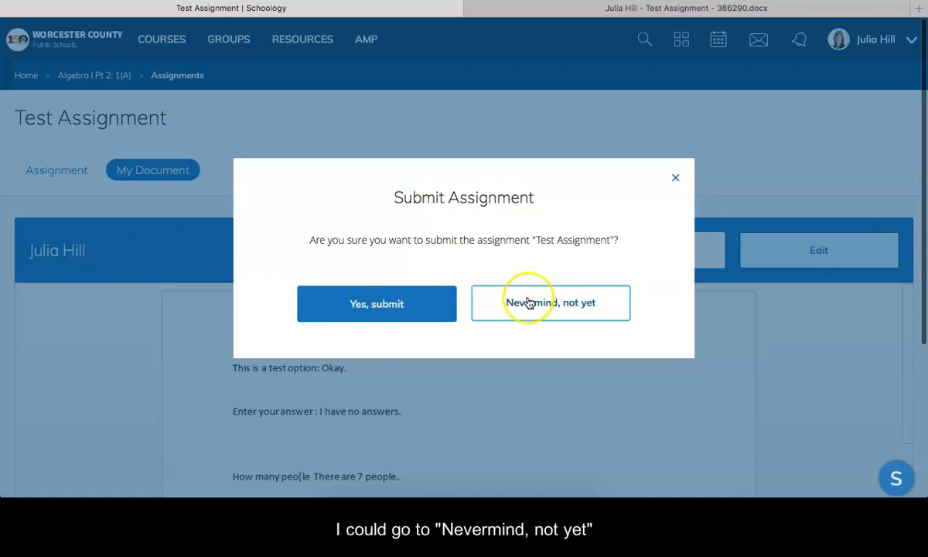
pyautogui.moveTo(378, 302)
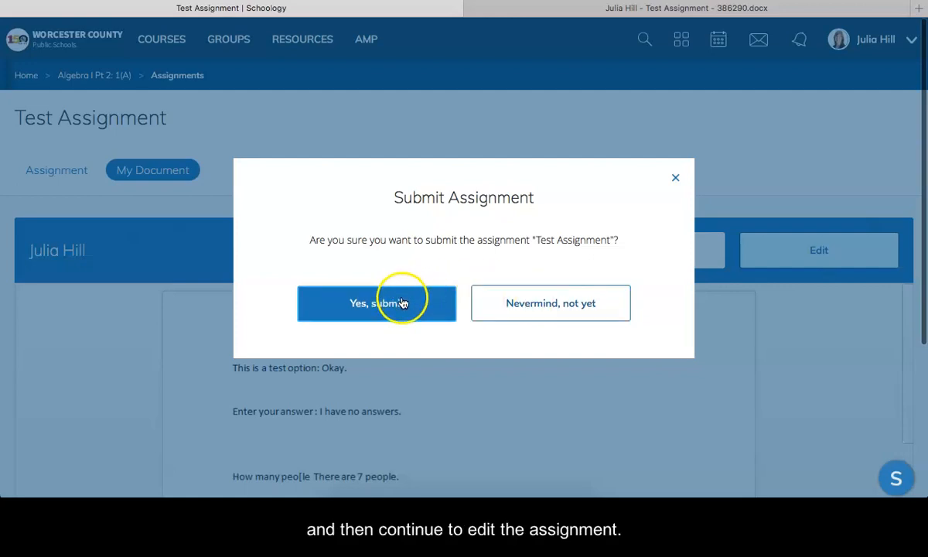
pyautogui.click(377, 301)
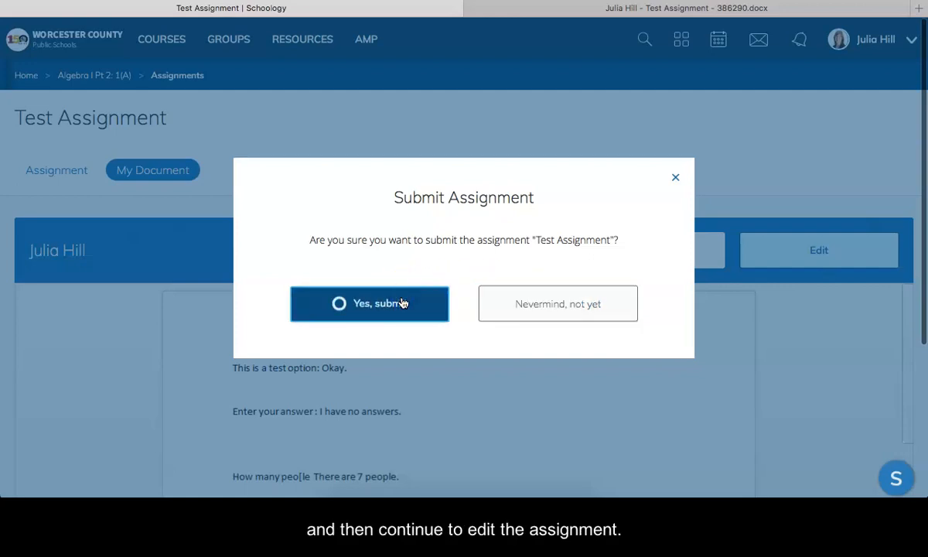
pyautogui.click(368, 304)
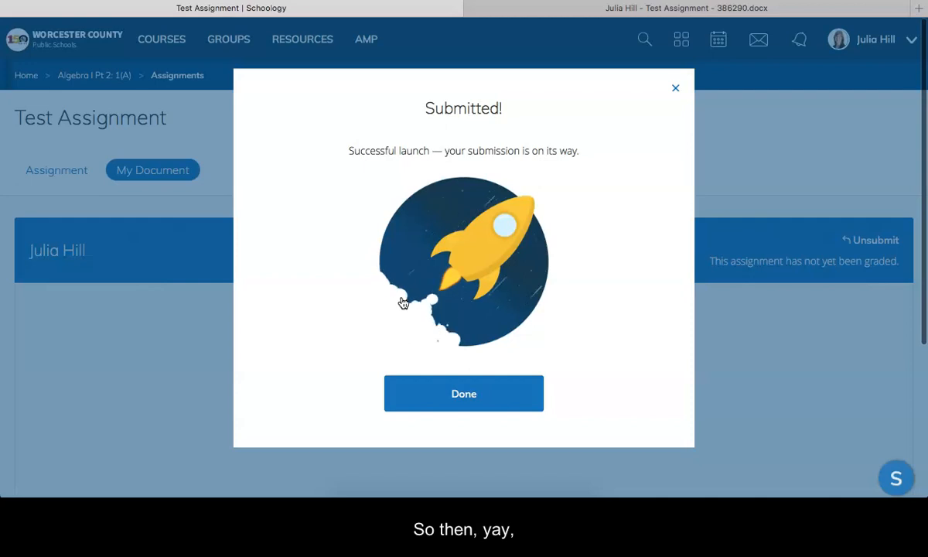
pyautogui.click(464, 393)
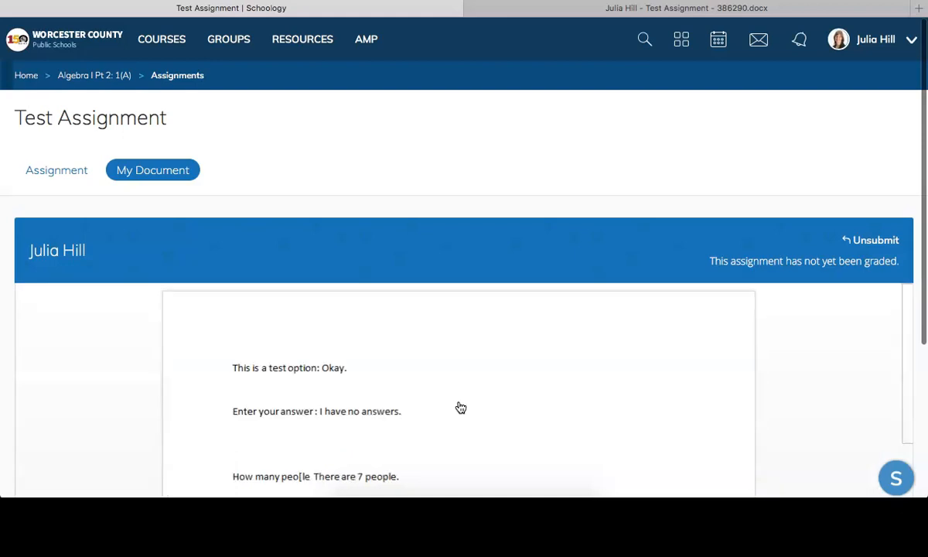
pyautogui.moveTo(551, 28)
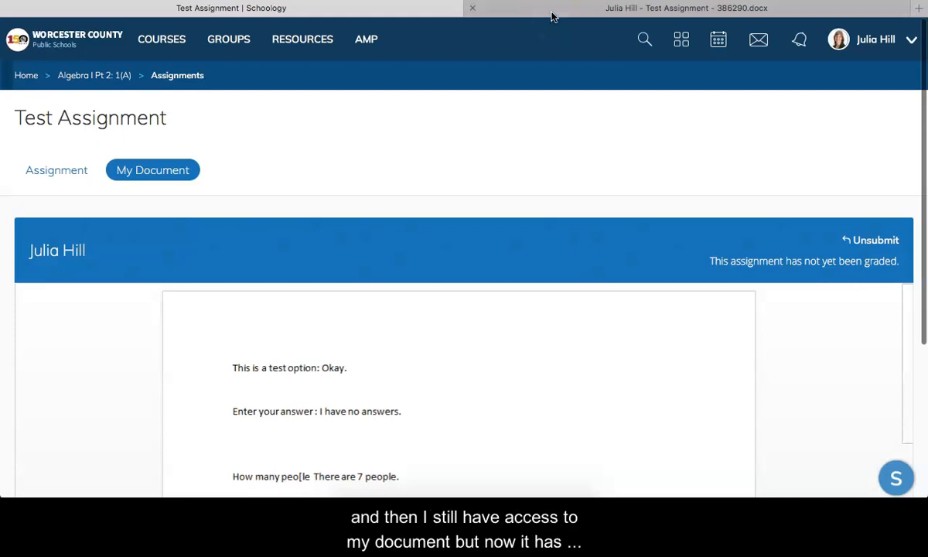
pyautogui.moveTo(482, 359)
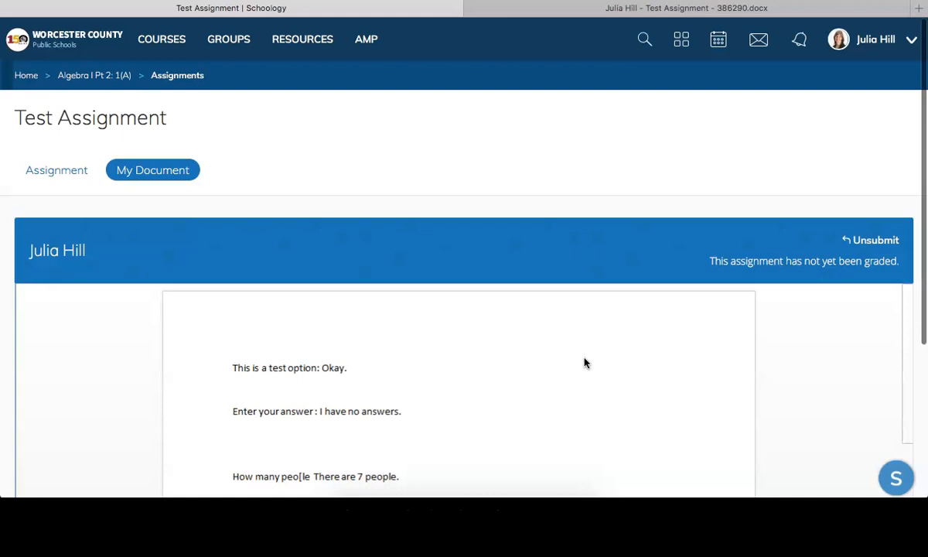
pyautogui.scroll(-3)
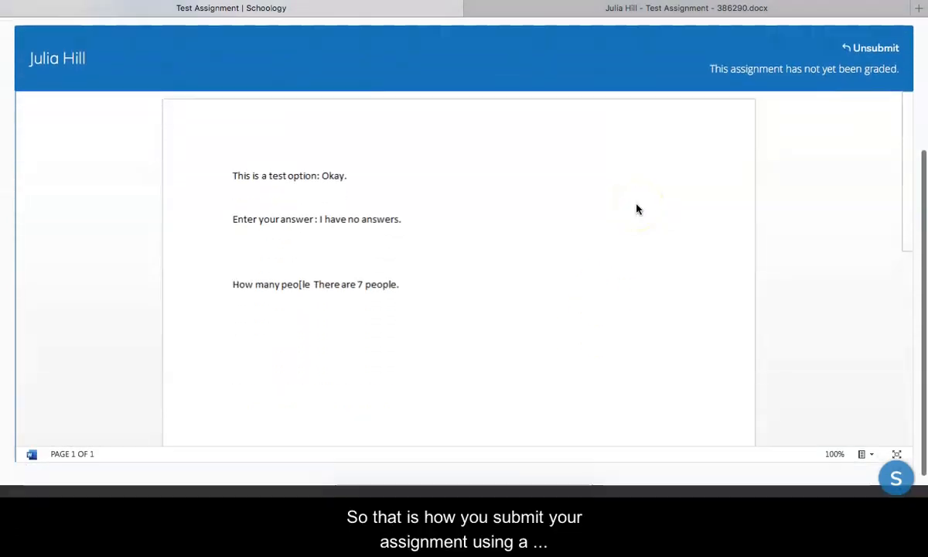
pyautogui.scroll(3)
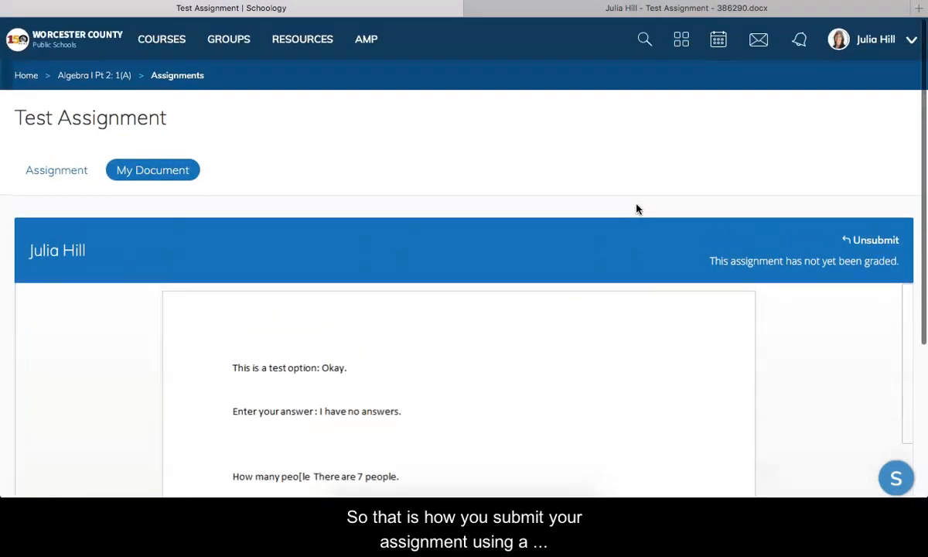